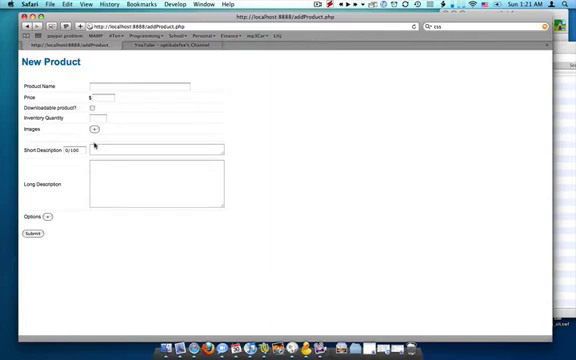
{"action": "mouse_move", "coordinate": [232, 285]}
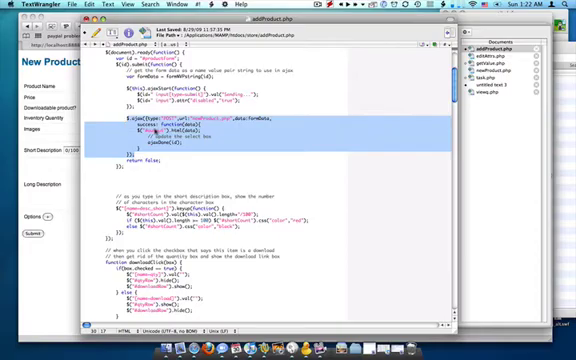
Step: Scroll addProduct.php down to the addOption function and its getAttributes.php post call
{"action": "scroll", "scroll_direction": "down", "scroll_amount": 3}
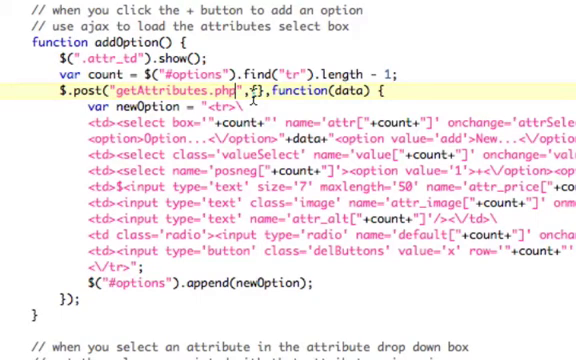
Step: Below addOption, begin $.post("phpfile.php", {myvar1:"hello", myvar2: ...})
{"action": "scroll", "scroll_direction": "down", "scroll_amount": 3}
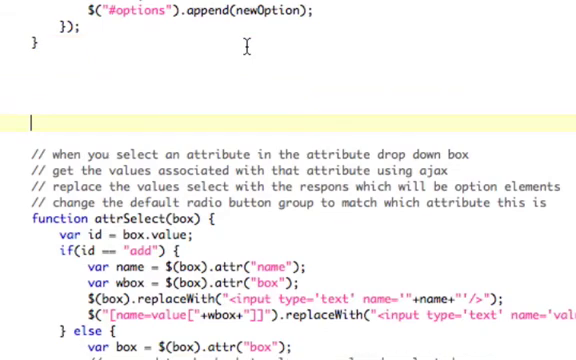
{"action": "type", "text": "$.os"}
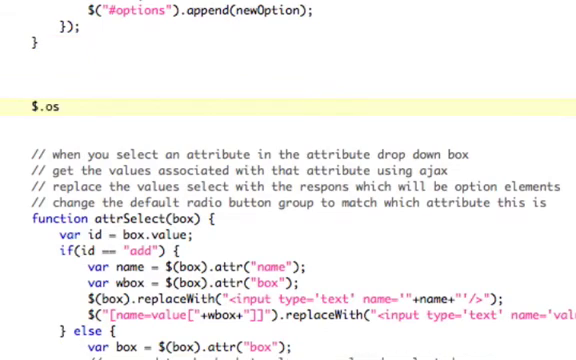
{"action": "type", "text": "post("}
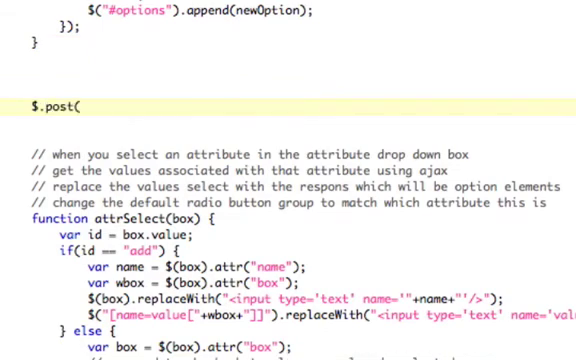
{"action": "type", "text": "\""}
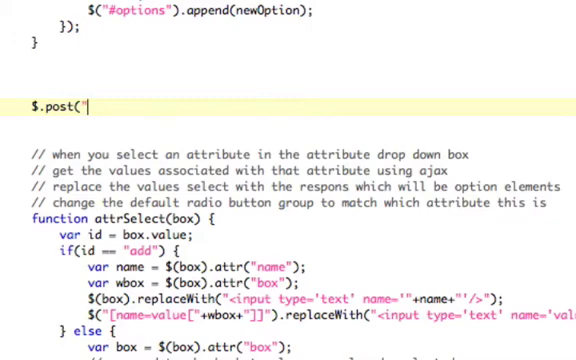
{"action": "type", "text": "phpfile.php"}
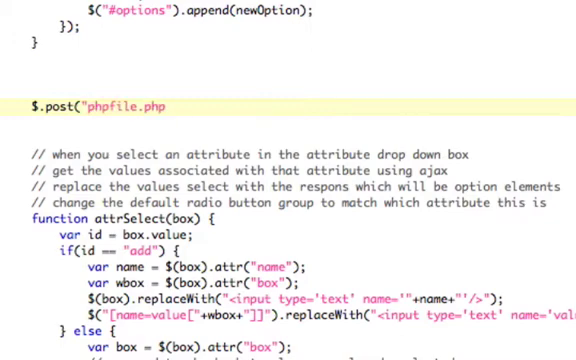
{"action": "type", "text": ","}
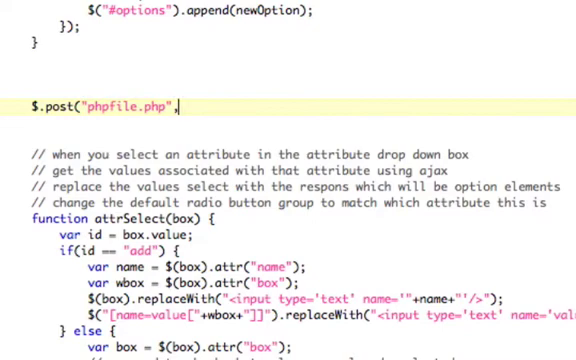
{"action": "type", "text": "{"}
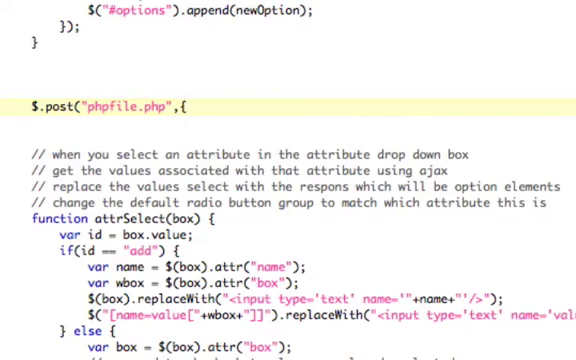
{"action": "type", "text": "myvar1"}
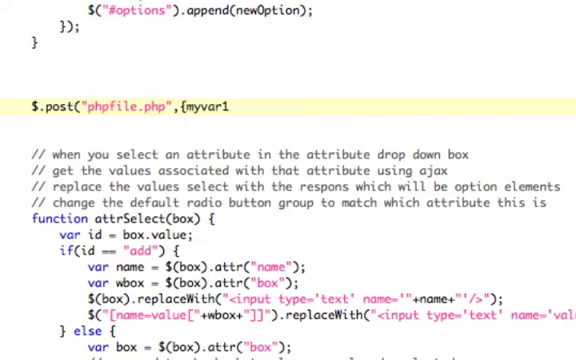
{"action": "type", "text": ":\"hello"}
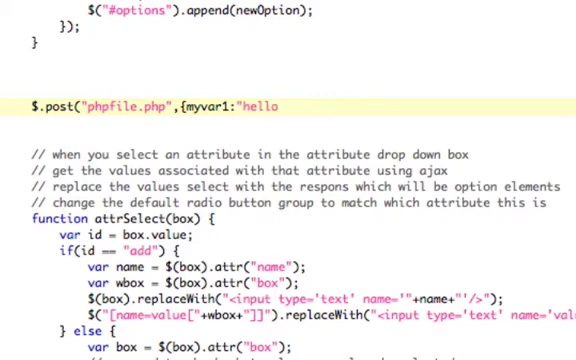
{"action": "type", "text": ","}
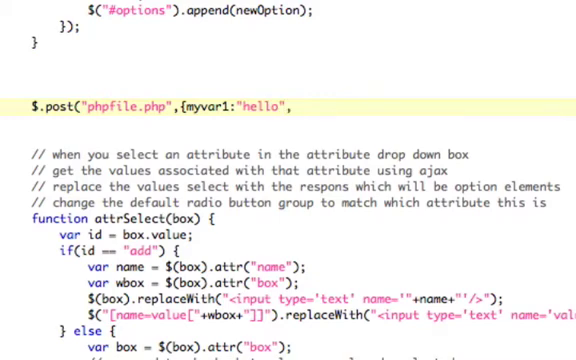
{"action": "type", "text": "myvar2"}
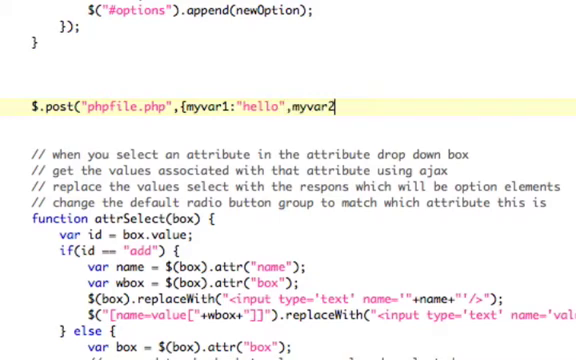
{"action": "type", "text": ":"}
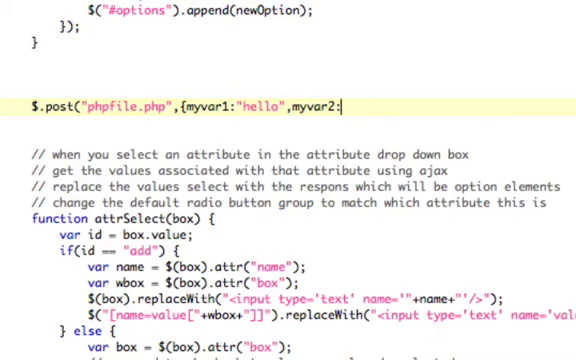
Step: Send var2 as myvar2 and declare var var2 = "hi"
{"action": "type", "text": "var2"}
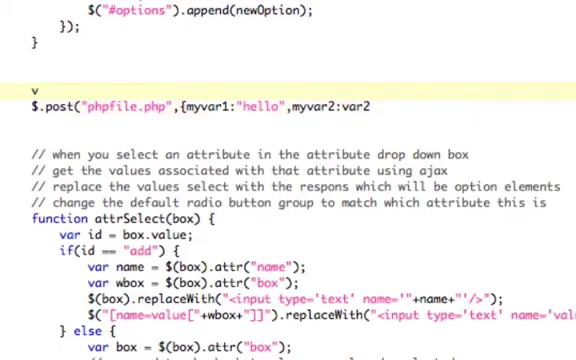
{"action": "type", "text": "var var2 = \"hi\";"}
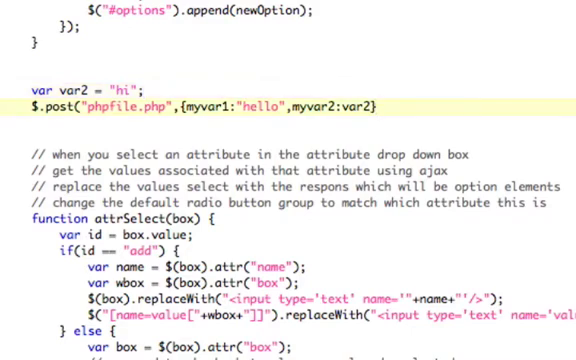
{"action": "type", "text": ","}
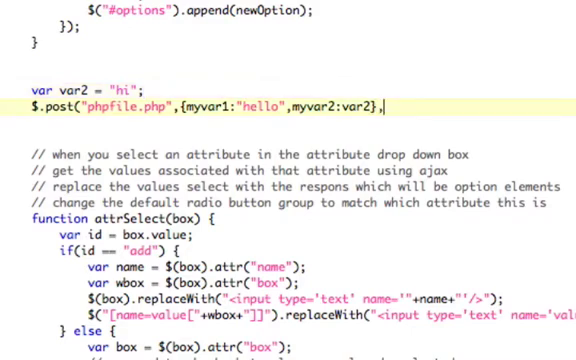
Step: Add a function(data) callback with '//do whatever with data' and close the call with "json");
{"action": "type", "text": "functin"}
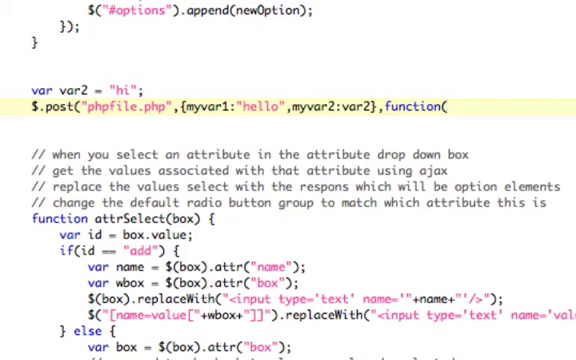
{"action": "type", "text": "data) {"}
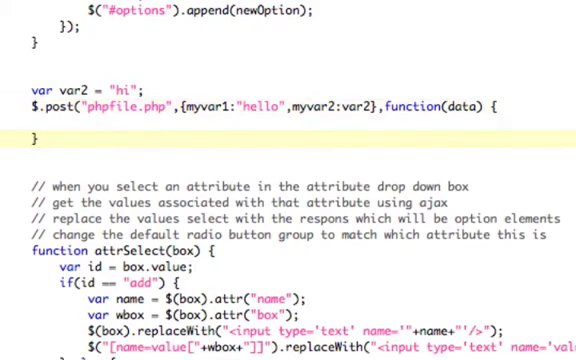
{"action": "type", "text": "d"}
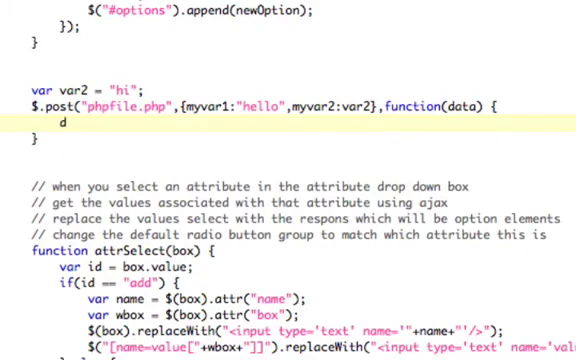
{"action": "type", "text": "owhatev"}
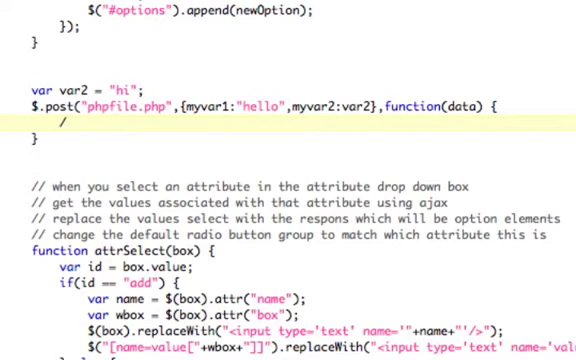
{"action": "type", "text": "//do whatever with"}
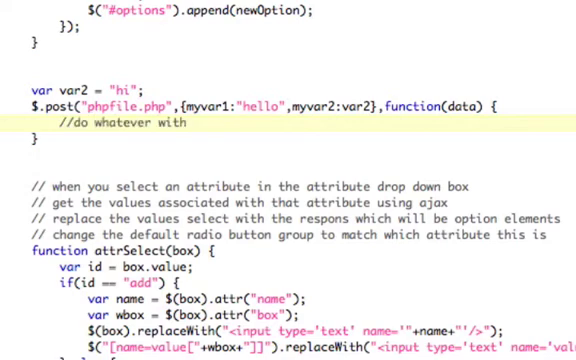
{"action": "type", "text": "data"}
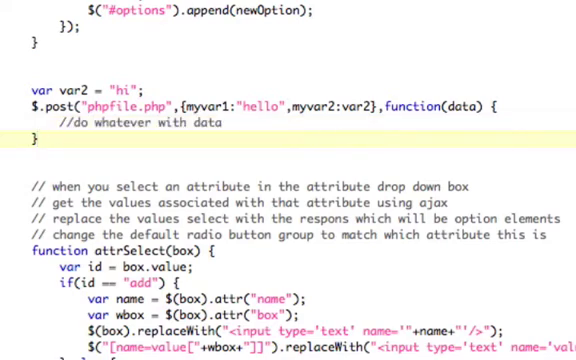
{"action": "left_click", "coordinate": [35, 146]}
{"action": "type", "text": ")"}
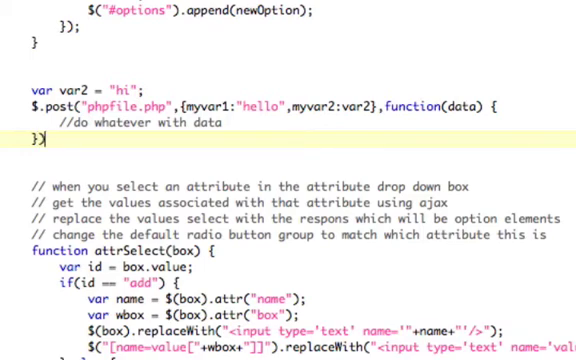
{"action": "type", "text": ";"}
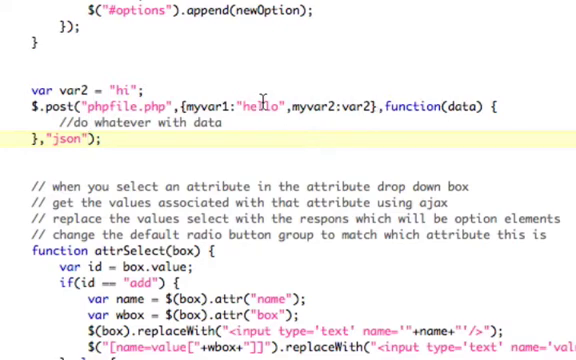
Step: Select the "hello" value in the example phpfile.php post call
{"action": "double_click", "coordinate": [459, 101]}
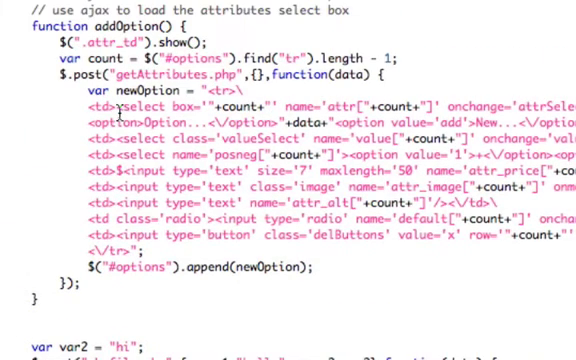
{"action": "scroll", "scroll_direction": "down", "scroll_amount": 3}
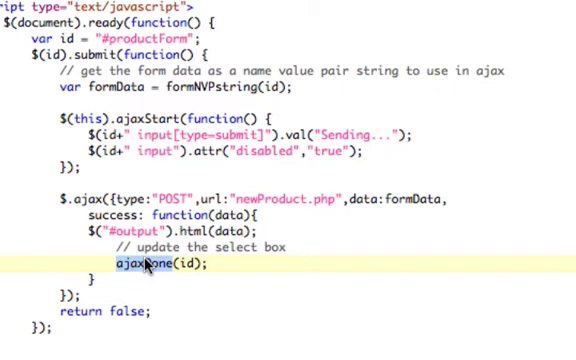
Step: Change the + input's onclick to addOption(this) in the options table
{"action": "scroll", "scroll_direction": "down", "scroll_amount": 3}
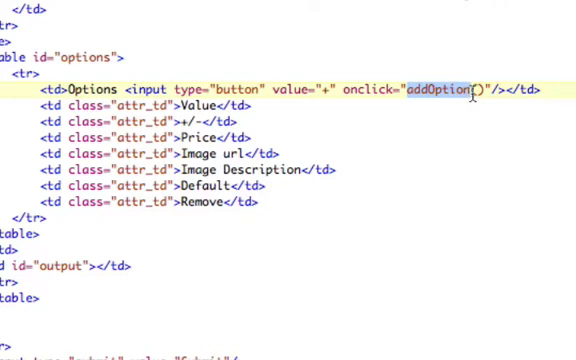
{"action": "type", "text": "this box belongs to"}
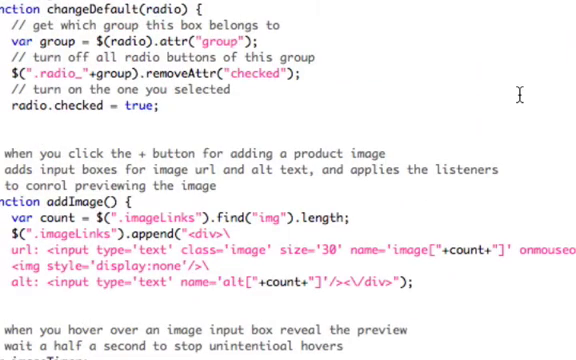
Step: Below imageKeyUp, write function addOption(box) { with an empty body before the closing script tag
{"action": "scroll", "scroll_direction": "down", "scroll_amount": 3}
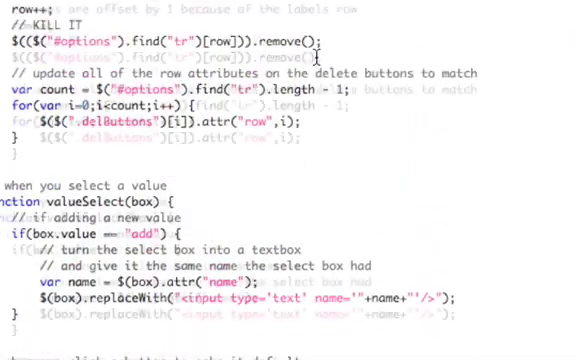
{"action": "scroll", "scroll_direction": "down", "scroll_amount": 3}
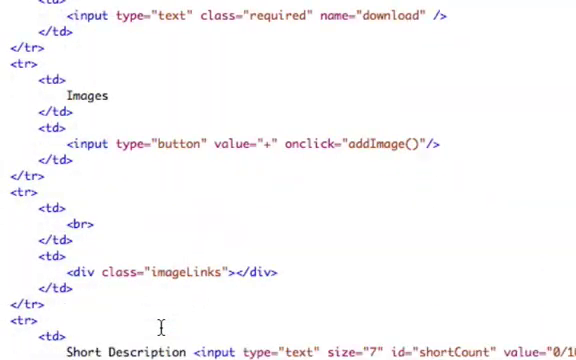
{"action": "scroll", "scroll_direction": "down", "scroll_amount": 3}
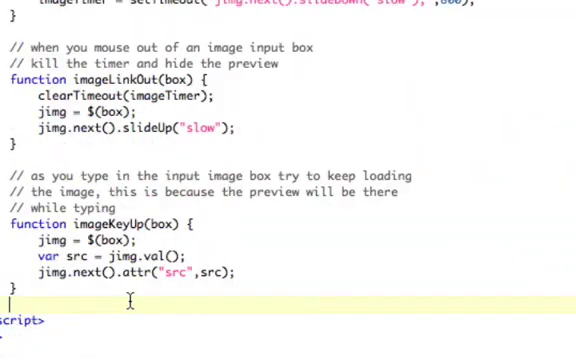
{"action": "type", "text": "function addOption"}
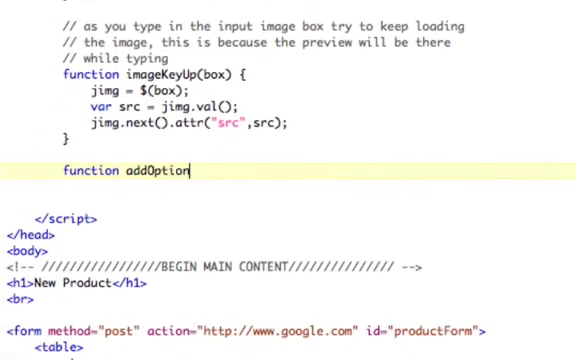
{"action": "type", "text": "(box) {"}
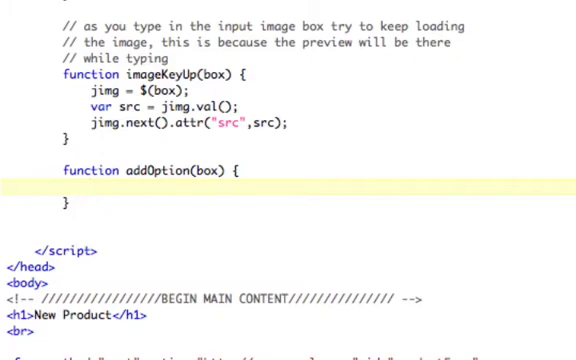
{"action": "left_click", "coordinate": [90, 188]}
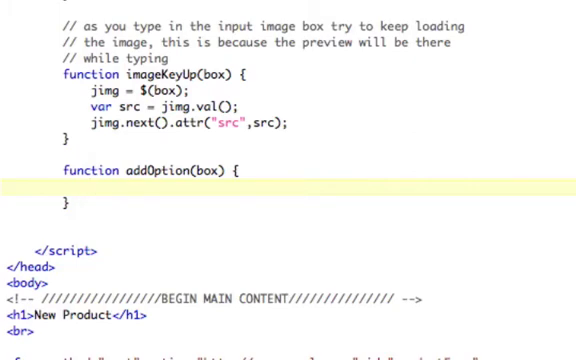
{"action": "left_click", "coordinate": [90, 189]}
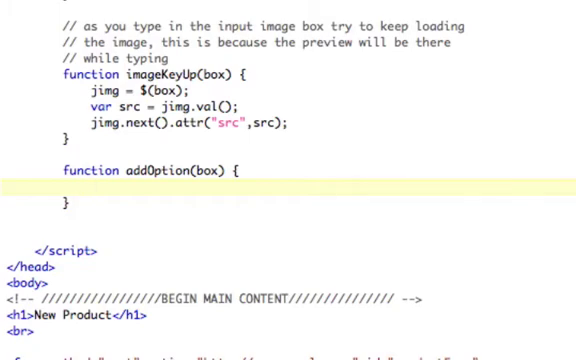
{"action": "left_click", "coordinate": [90, 188]}
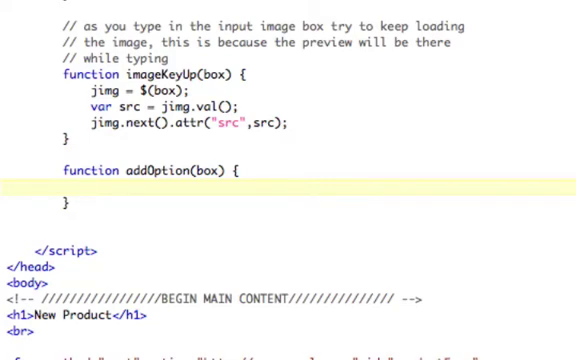
{"action": "type", "text": "$(\""}
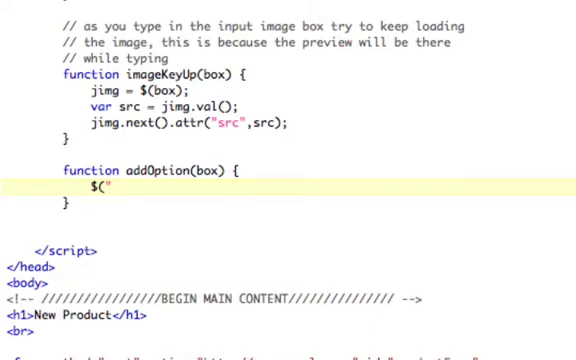
{"action": "type", "text": "[name="}
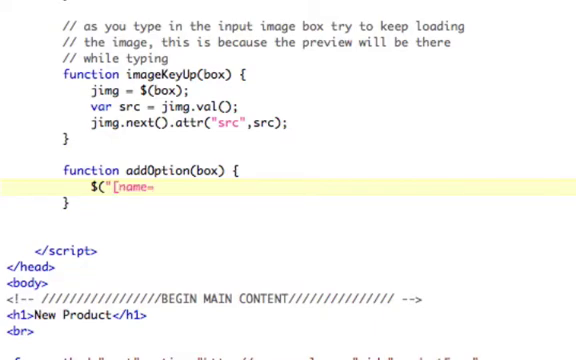
{"action": "type", "text": "boxname"}
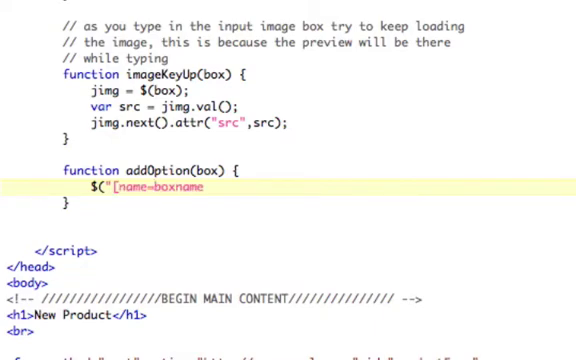
{"action": "left_click", "coordinate": [207, 189]}
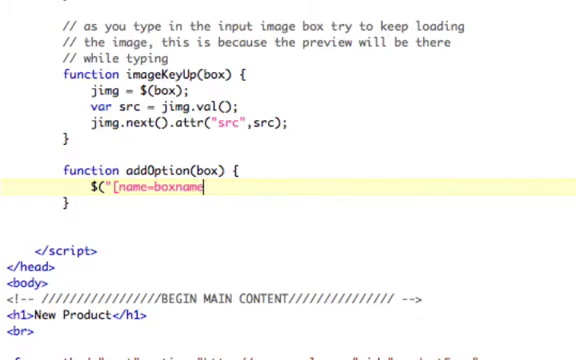
{"action": "key", "text": "BackSpace"}
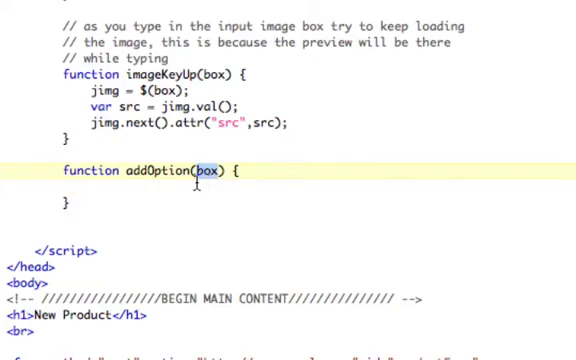
Step: Fill addOption's body with $(box).hover(function() { }), removing the stray semicolon
{"action": "left_click", "coordinate": [95, 188]}
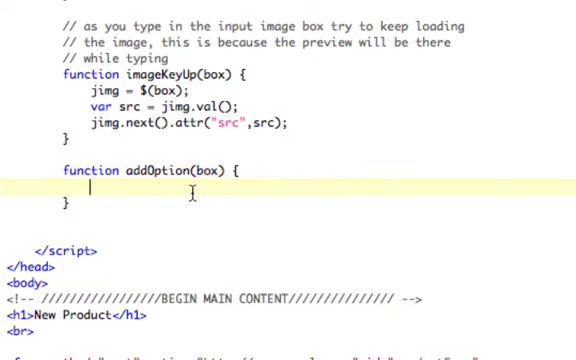
{"action": "type", "text": "$("}
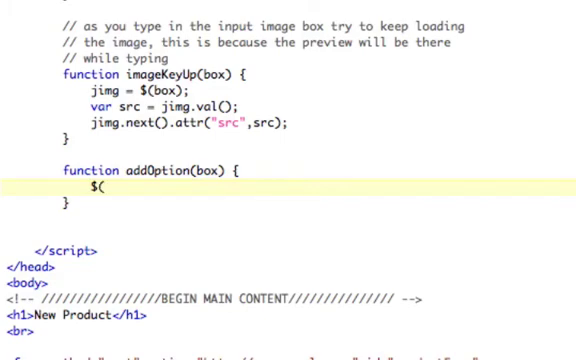
{"action": "type", "text": "box);"}
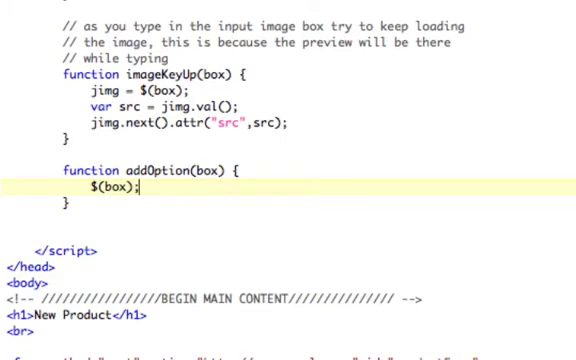
{"action": "key", "text": "Backspace"}
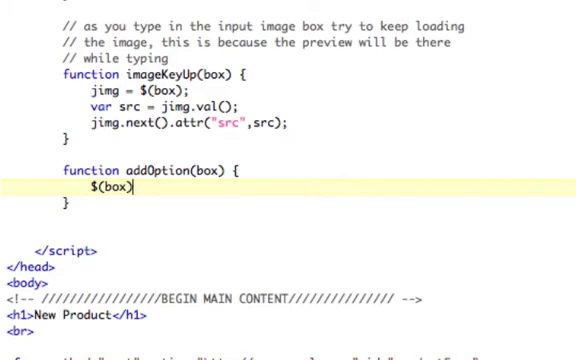
{"action": "type", "text": "."}
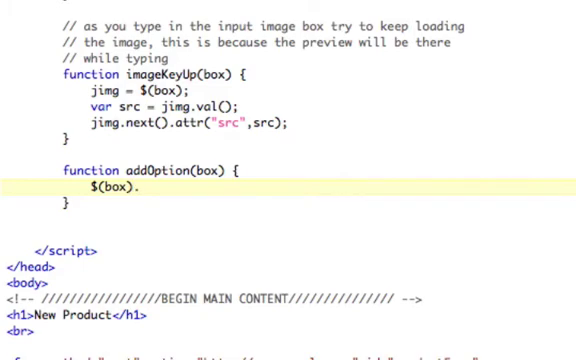
{"action": "type", "text": "hover"}
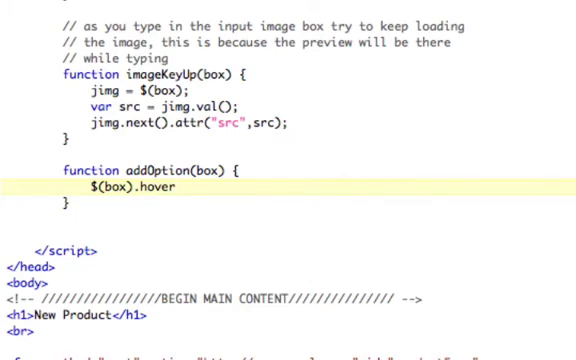
{"action": "type", "text": "(function() {"}
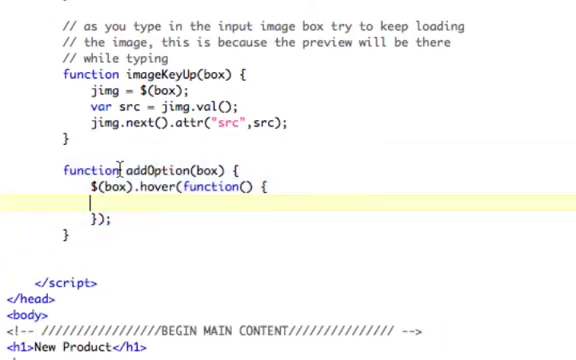
Step: Wrap values in backticks in the PHP SELECT * FROM values mysql_query line
{"action": "scroll", "scroll_direction": "down", "scroll_amount": 3}
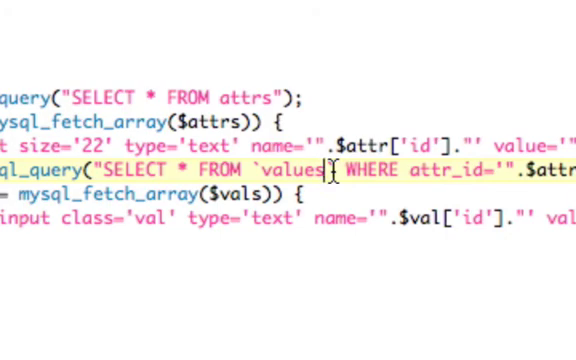
{"action": "type", "text": "``````"}
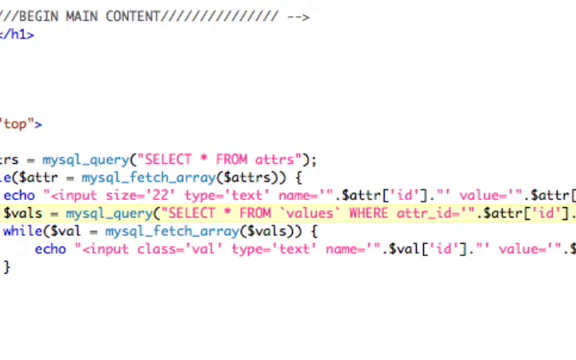
{"action": "left_click", "coordinate": [339, 212]}
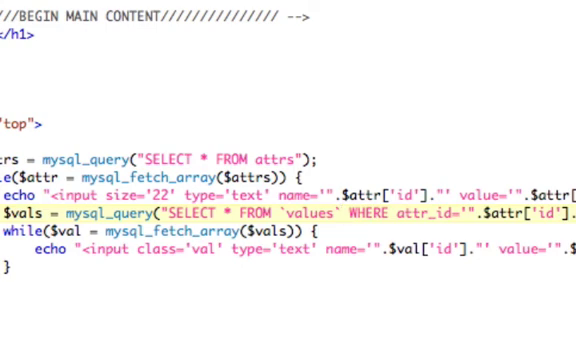
{"action": "left_click", "coordinate": [343, 216]}
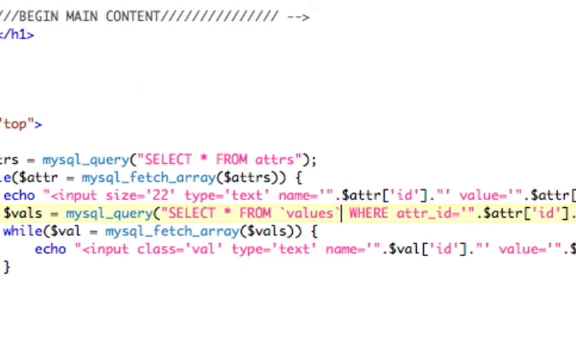